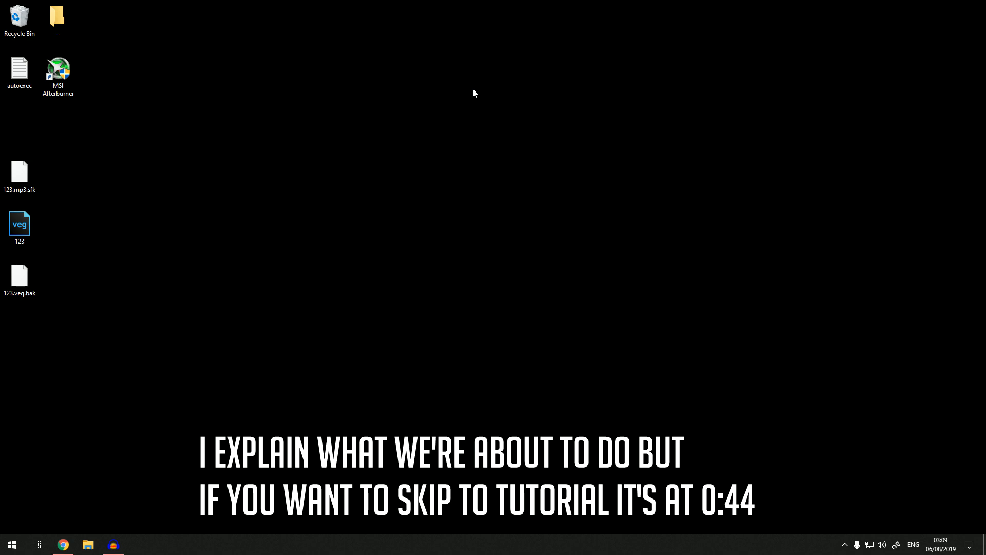
# Open Task Manager's memory performance view showing 16 GB DDR3 with 2 of 4 slots used
pyautogui.click(137, 544)
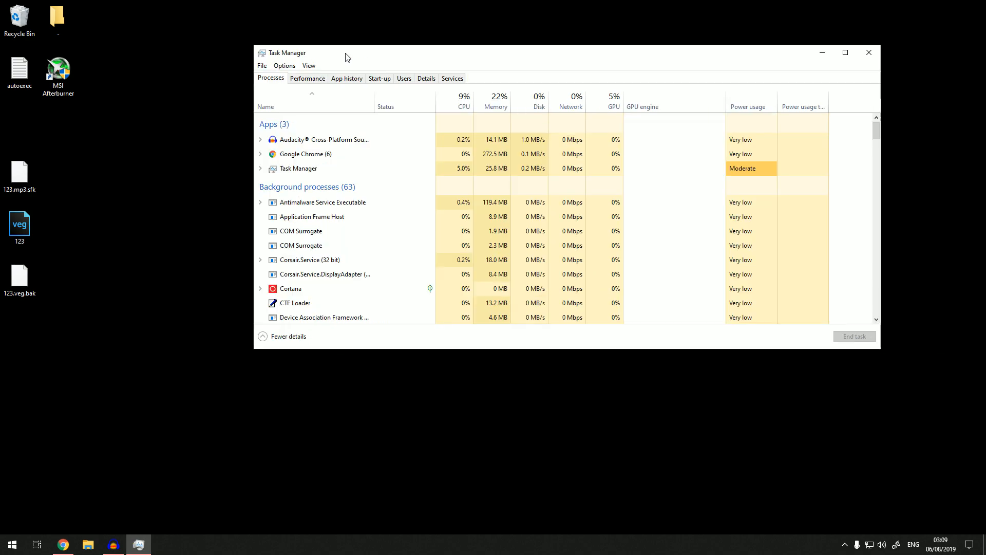
pyautogui.click(308, 79)
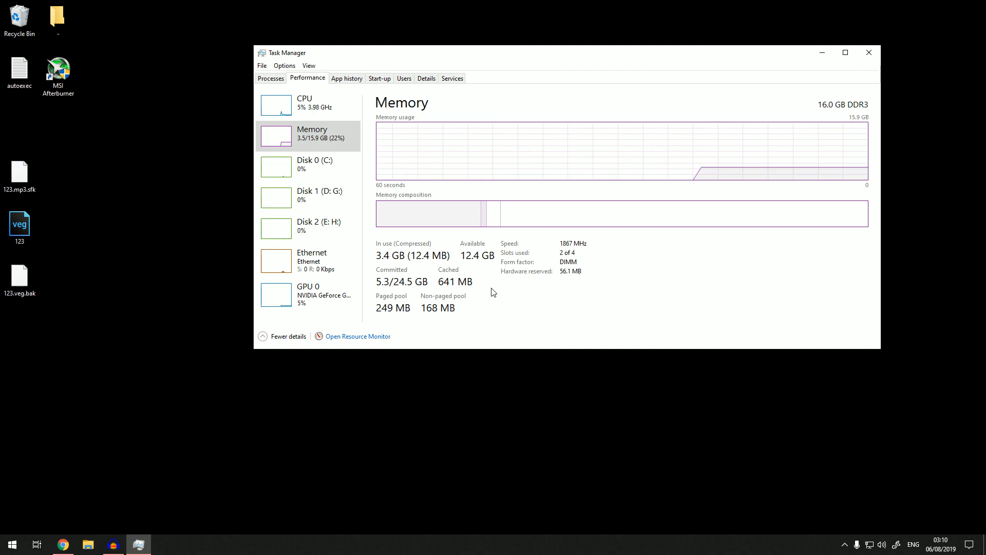
pyautogui.moveTo(451, 279)
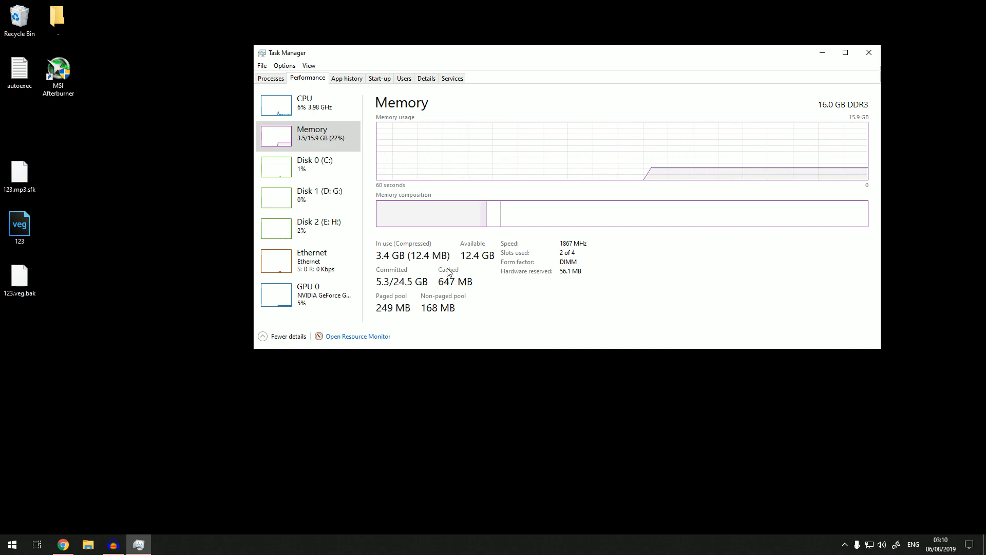
pyautogui.moveTo(456, 278)
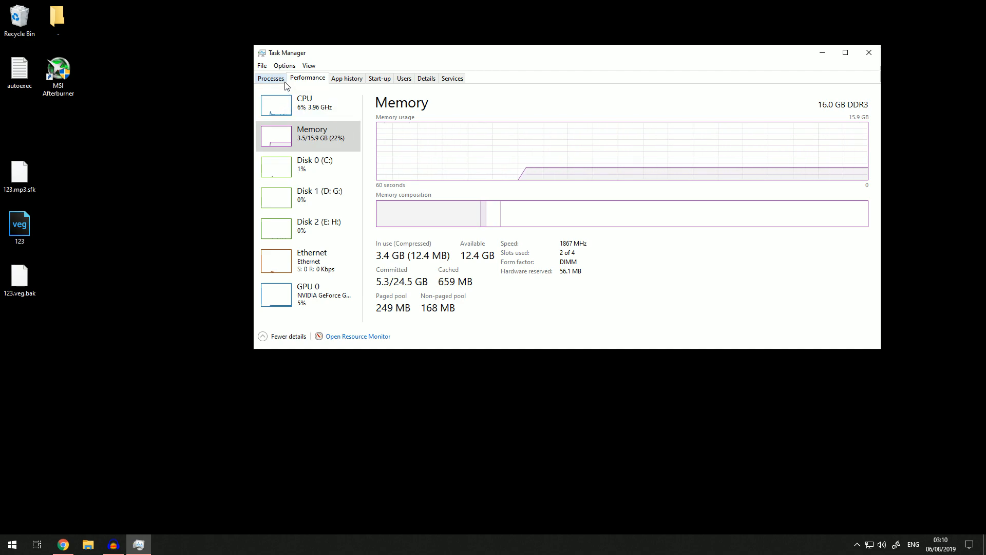
pyautogui.moveTo(869, 53)
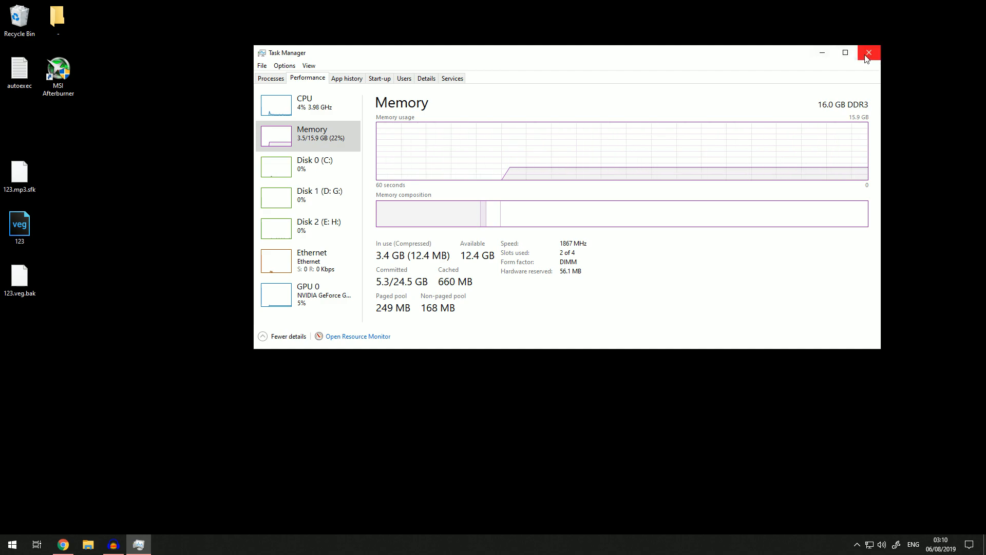
pyautogui.moveTo(870, 52)
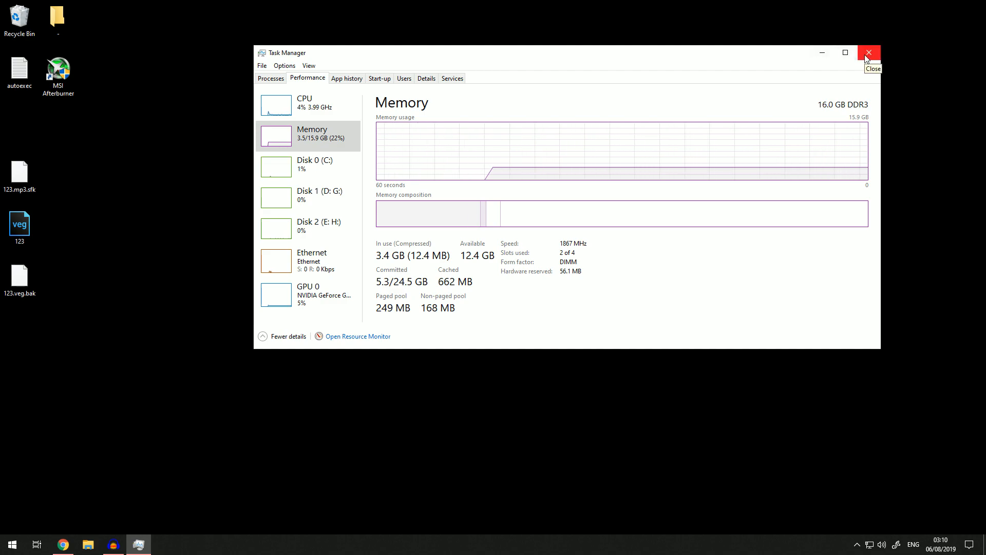
# Close Task Manager and scroll through the wj32 Empty Standby List download page in Chrome
pyautogui.click(868, 52)
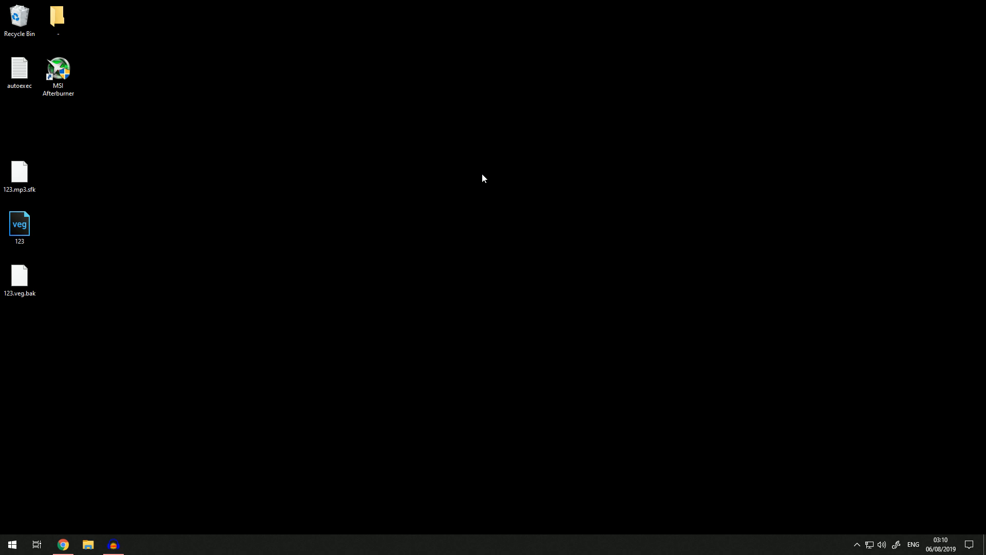
pyautogui.moveTo(62, 544)
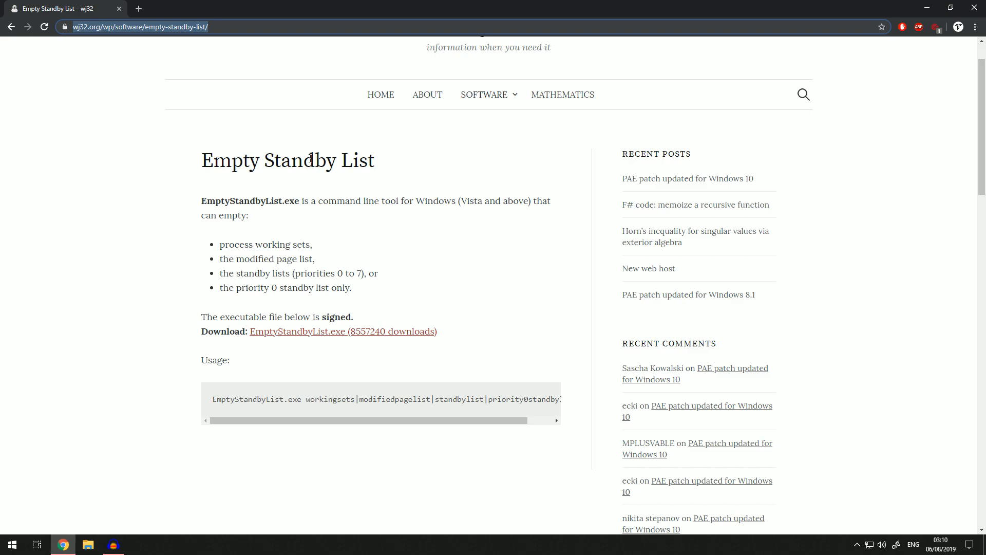
pyautogui.scroll(-3)
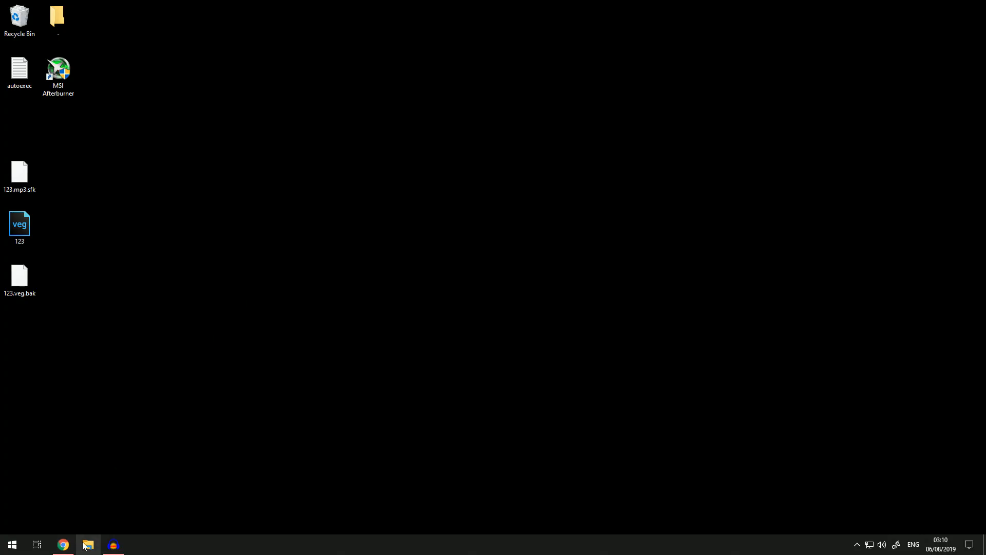
# Copy the downloaded EmptyStandbyList file from the Downloads folder in File Explorer
pyautogui.click(88, 544)
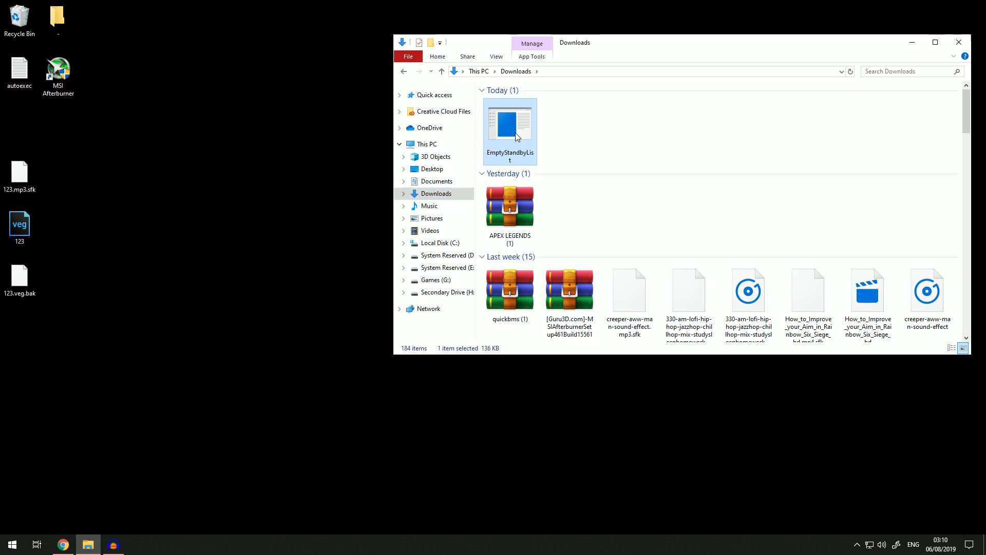
pyautogui.press('ctrl+c')
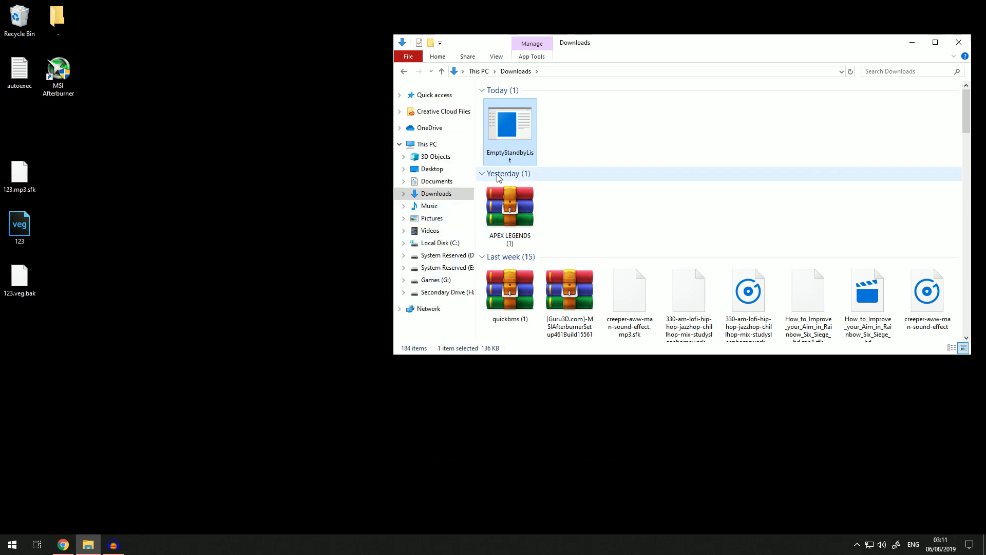
pyautogui.moveTo(451, 287)
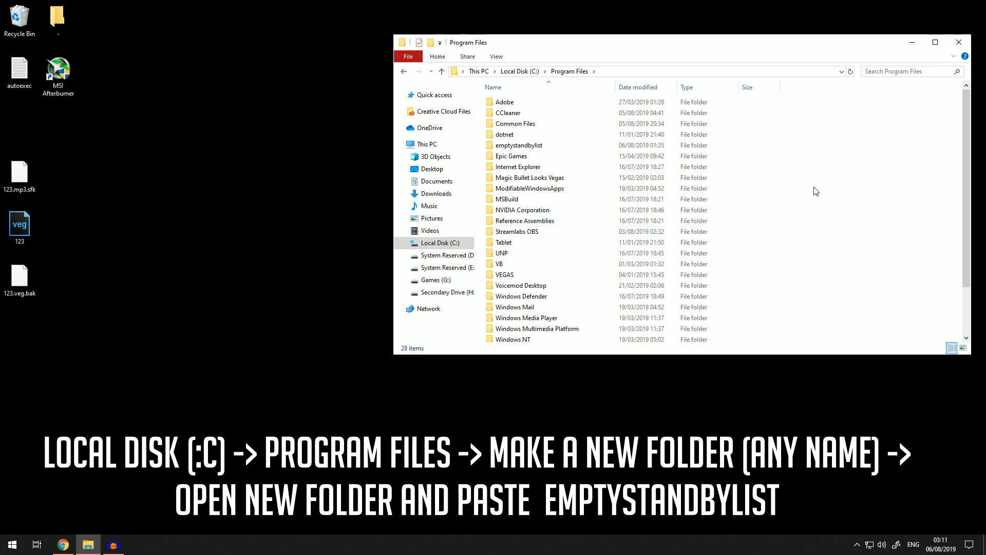
pyautogui.rightClick(815, 191)
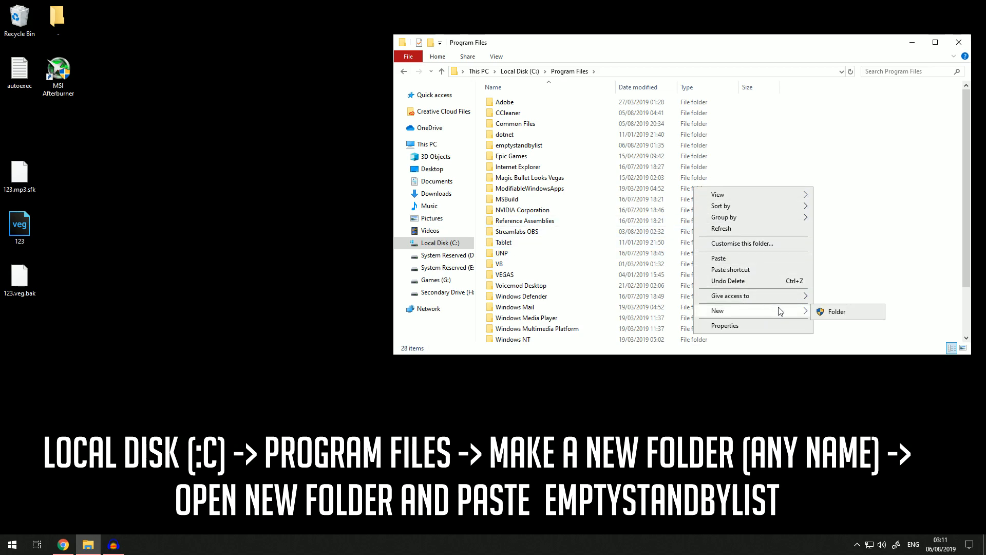
pyautogui.click(836, 311)
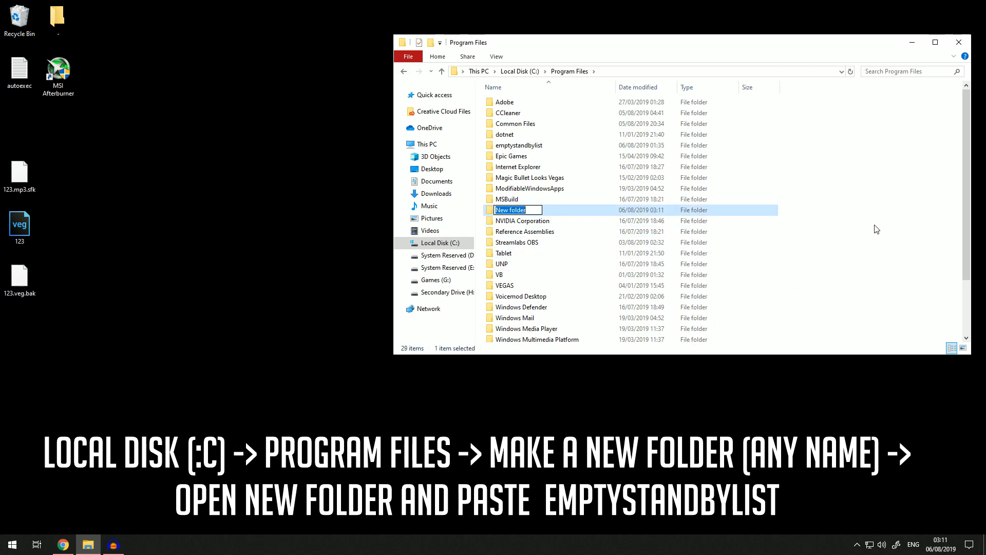
pyautogui.moveTo(539, 163)
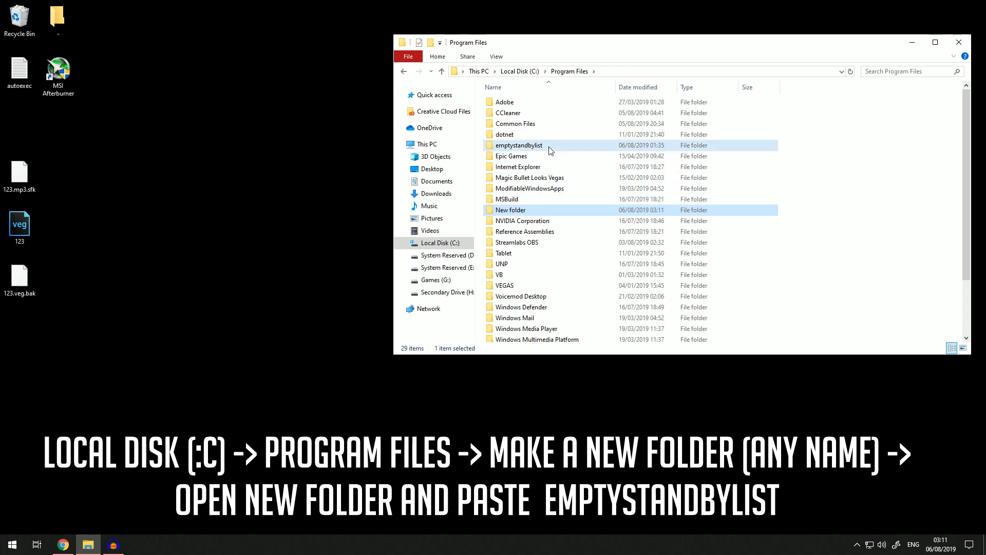
pyautogui.click(519, 145)
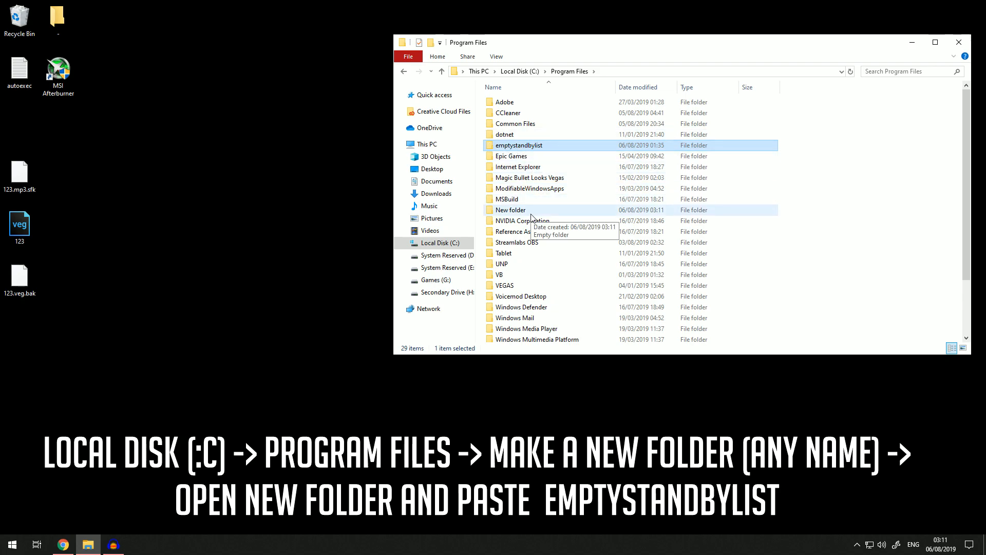
pyautogui.press('Delete')
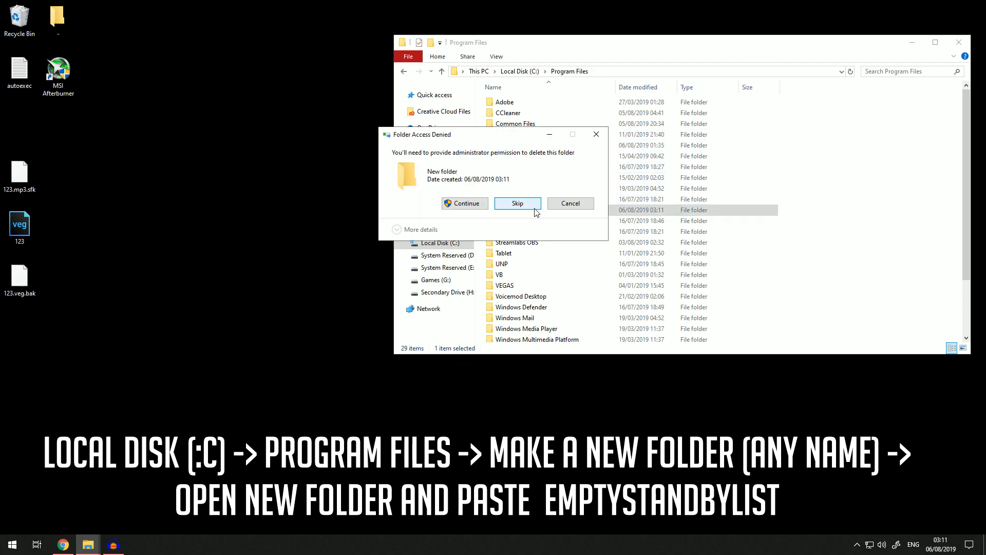
pyautogui.click(518, 203)
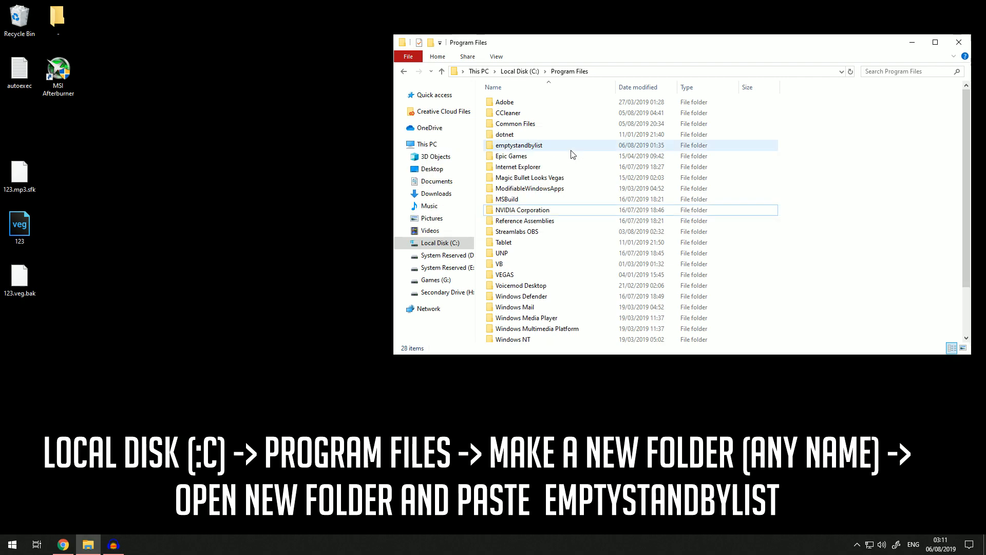
# Open the emptystandbylist folder and bring up EmptyStandbyList.exe's Properties window
pyautogui.doubleClick(518, 146)
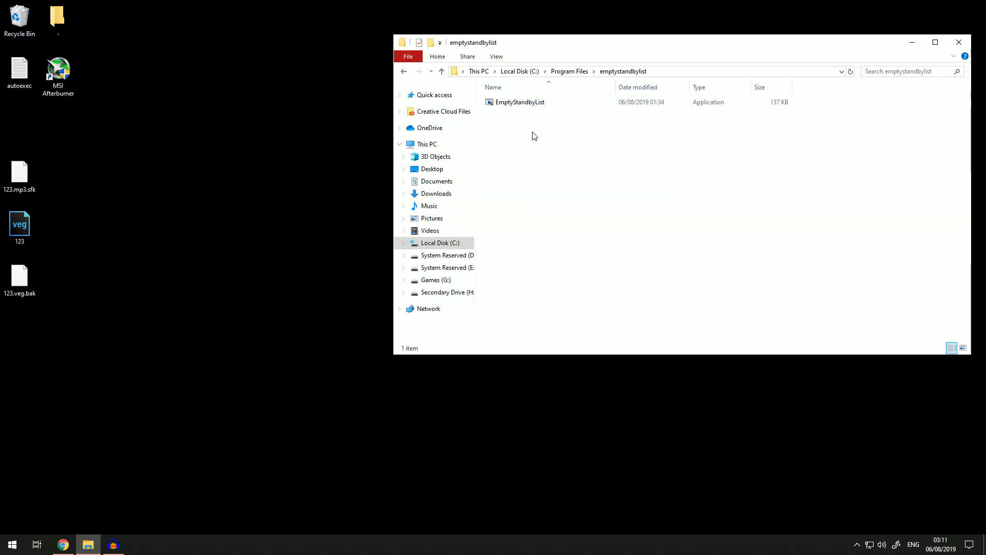
pyautogui.click(521, 102)
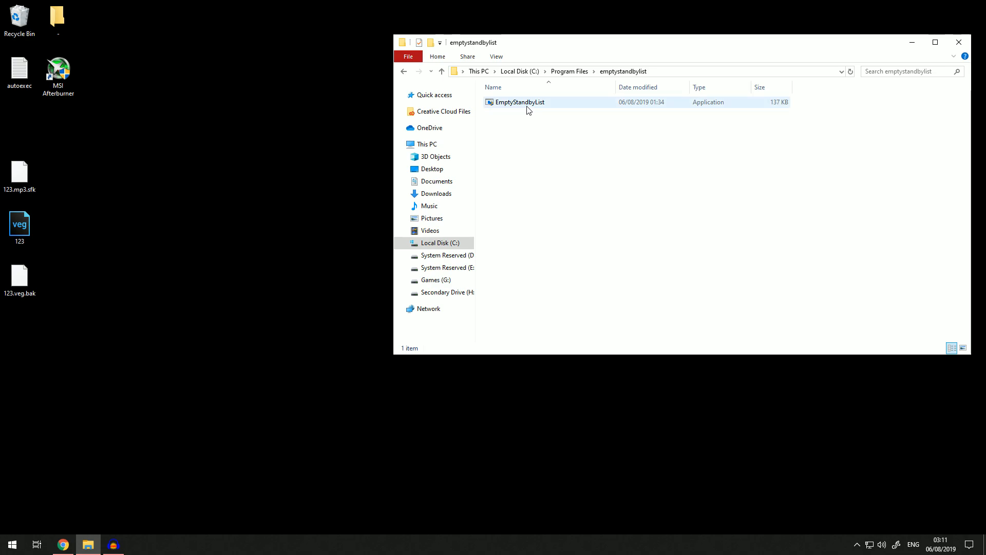
pyautogui.click(519, 102)
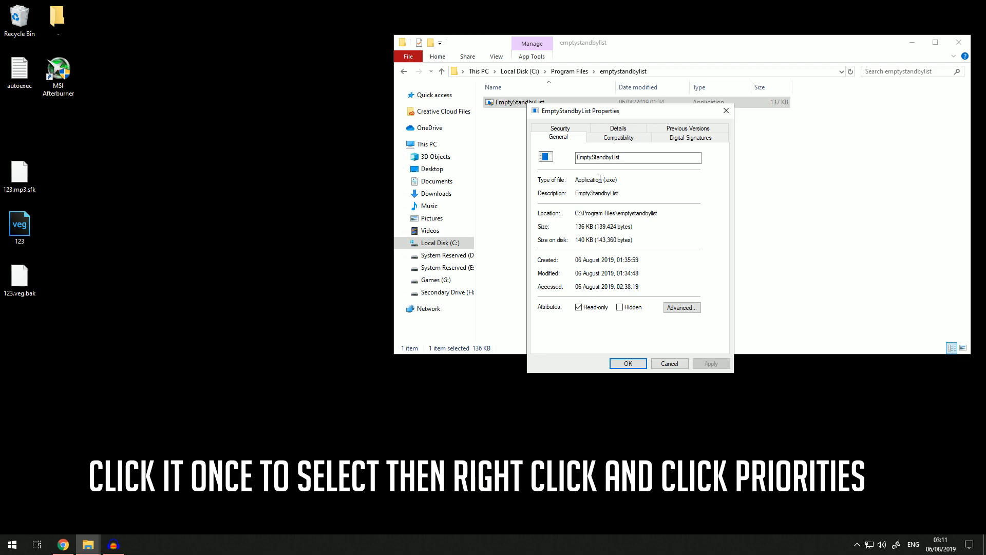
# Tick 'Run this program as an administrator' under Compatibility, then check Read-only under General
pyautogui.click(617, 137)
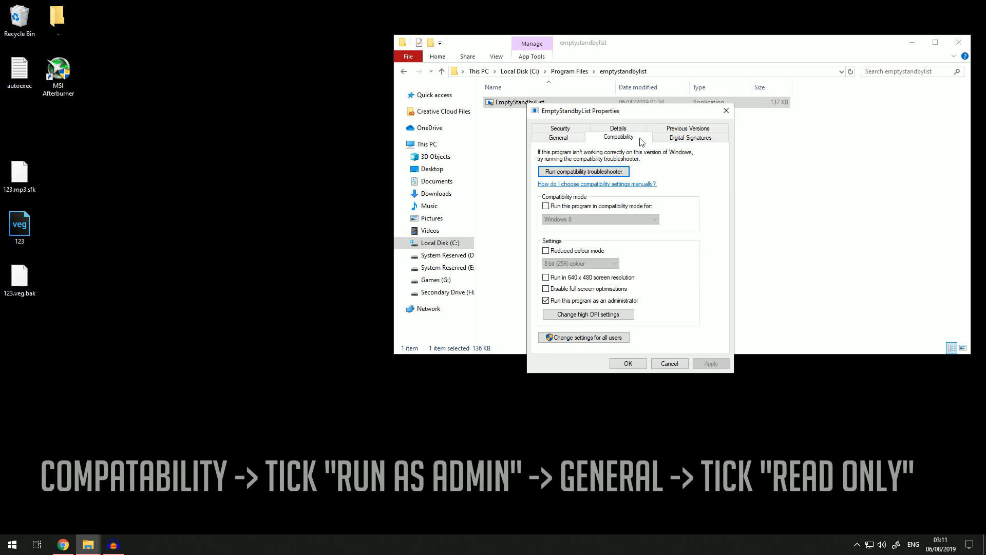
pyautogui.click(546, 300)
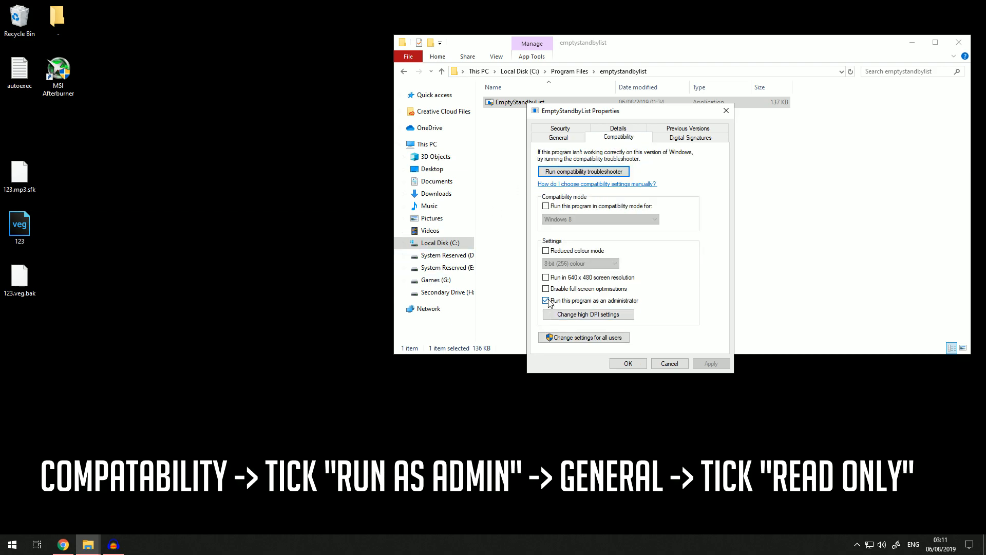
pyautogui.click(546, 300)
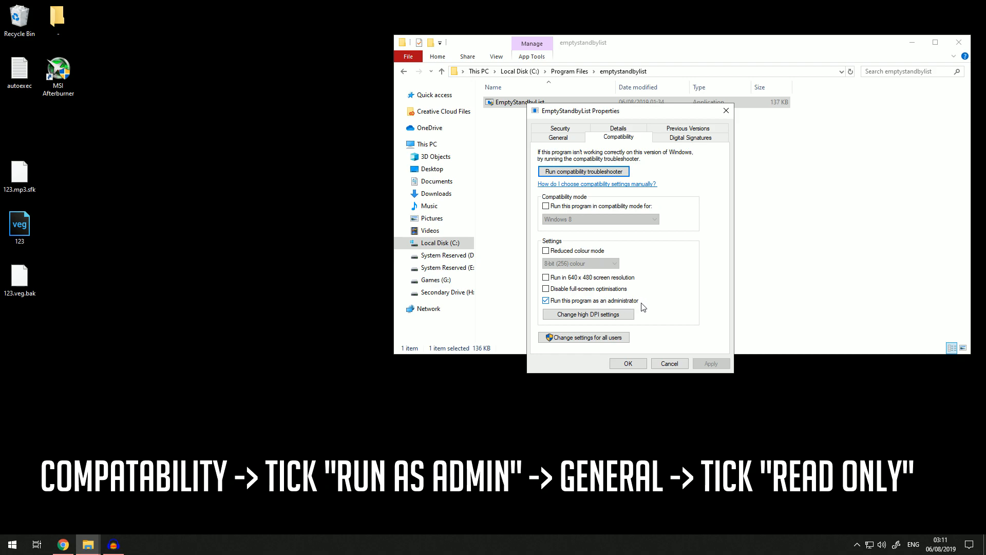
pyautogui.click(558, 136)
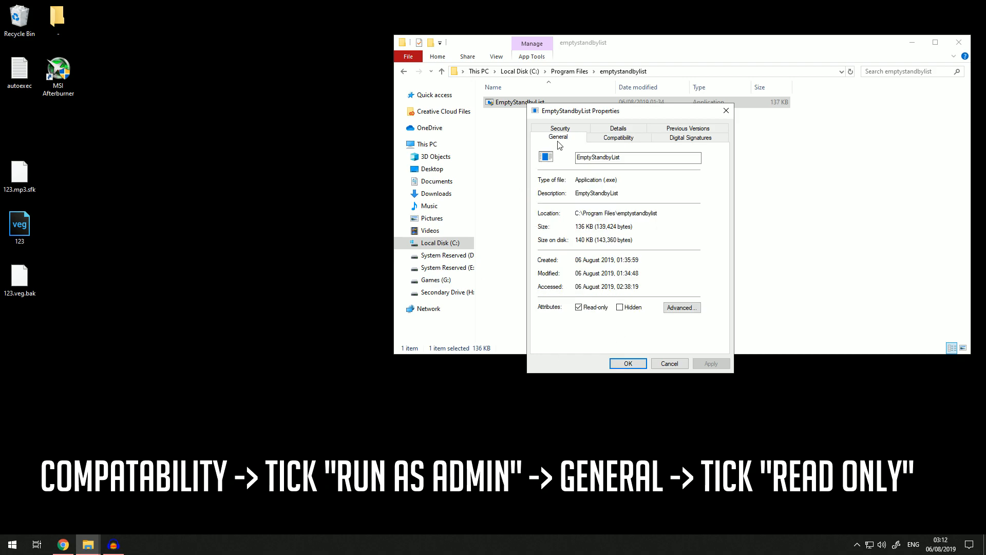
pyautogui.moveTo(647, 340)
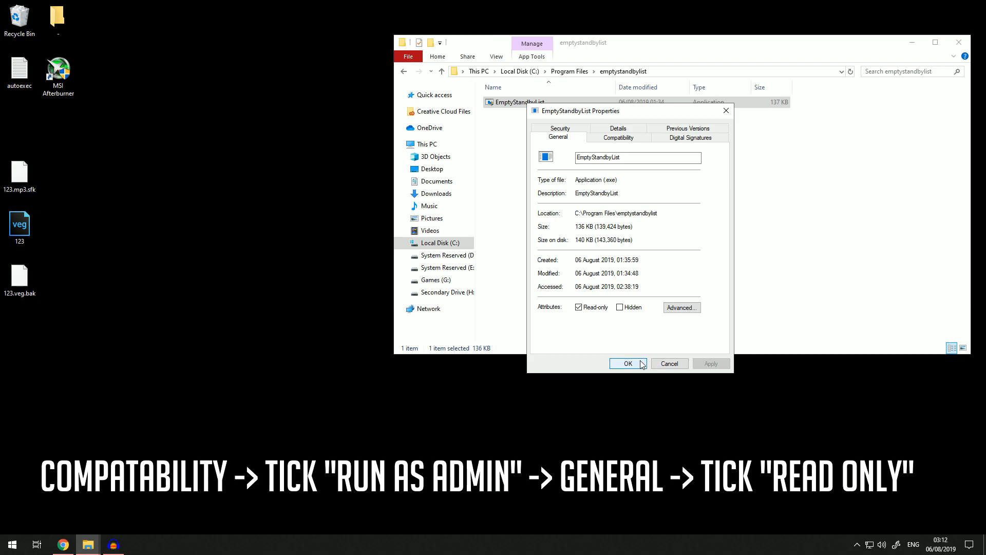
pyautogui.moveTo(607, 134)
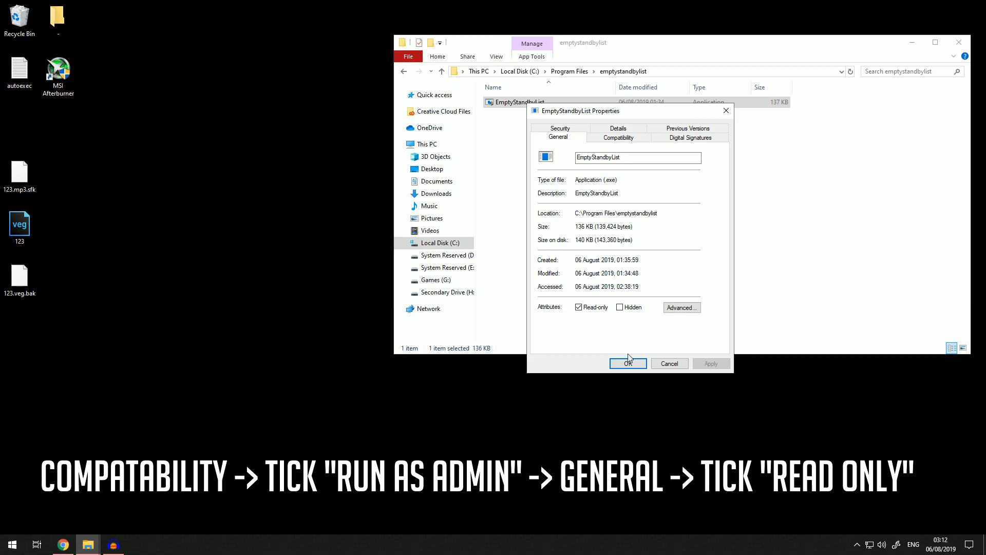
pyautogui.moveTo(636, 367)
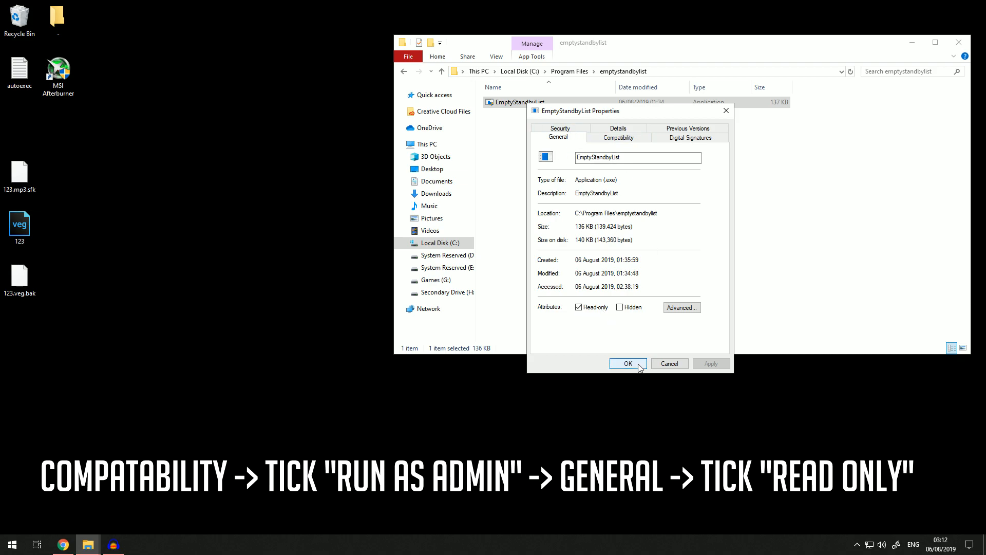
pyautogui.moveTo(643, 255)
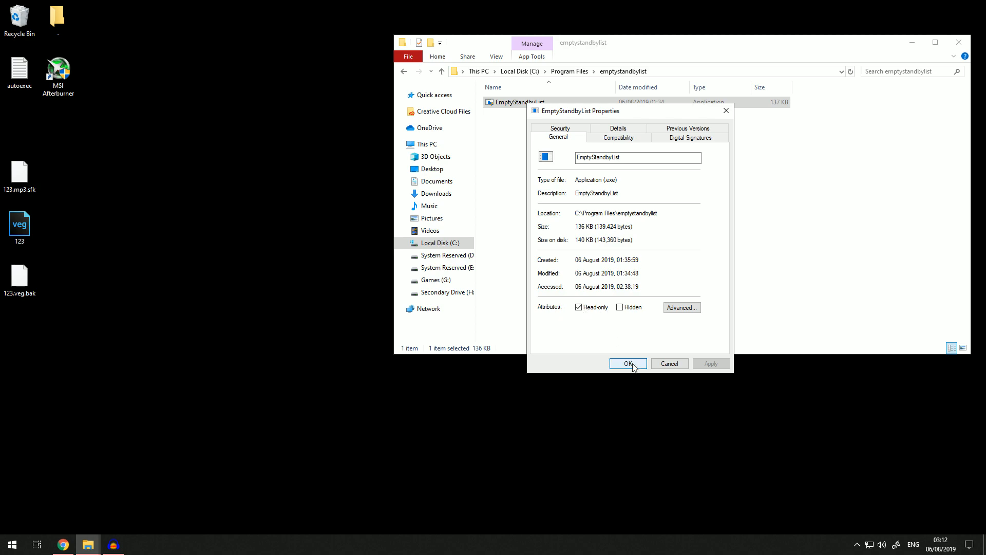
# Confirm the EmptyStandbyList Properties with OK and close the emptystandbylist folder window
pyautogui.click(627, 364)
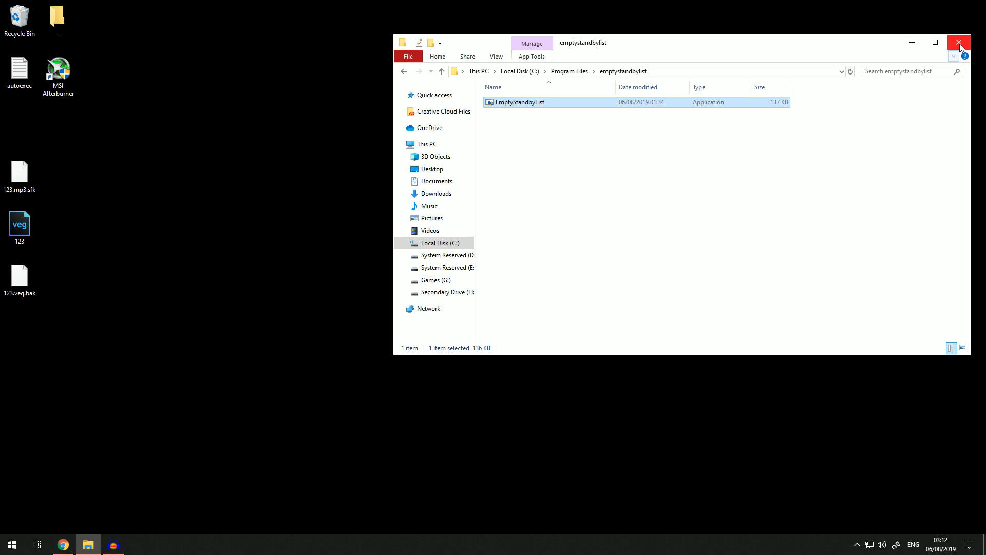
pyautogui.click(960, 43)
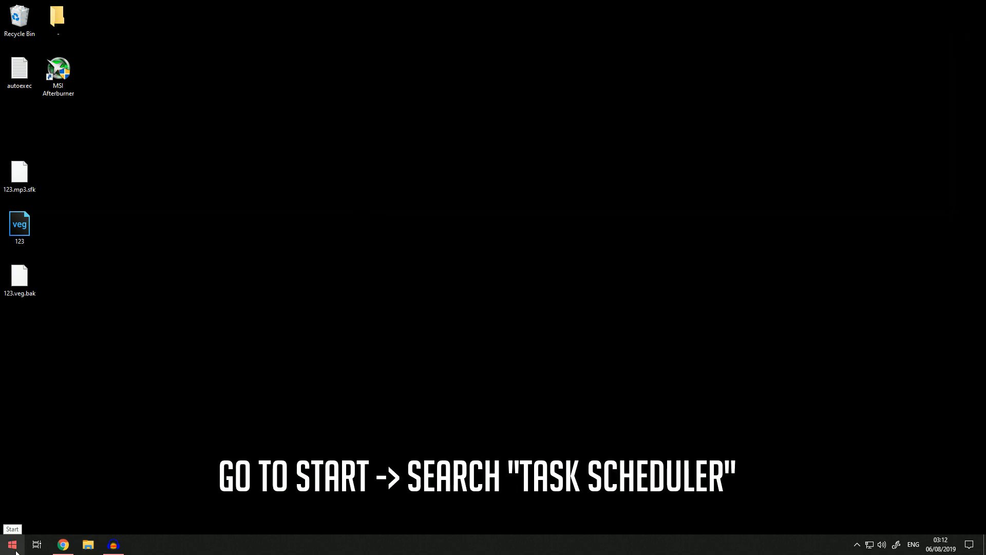
# Search the Start menu for 'task scheduler' and launch the app
pyautogui.click(10, 544)
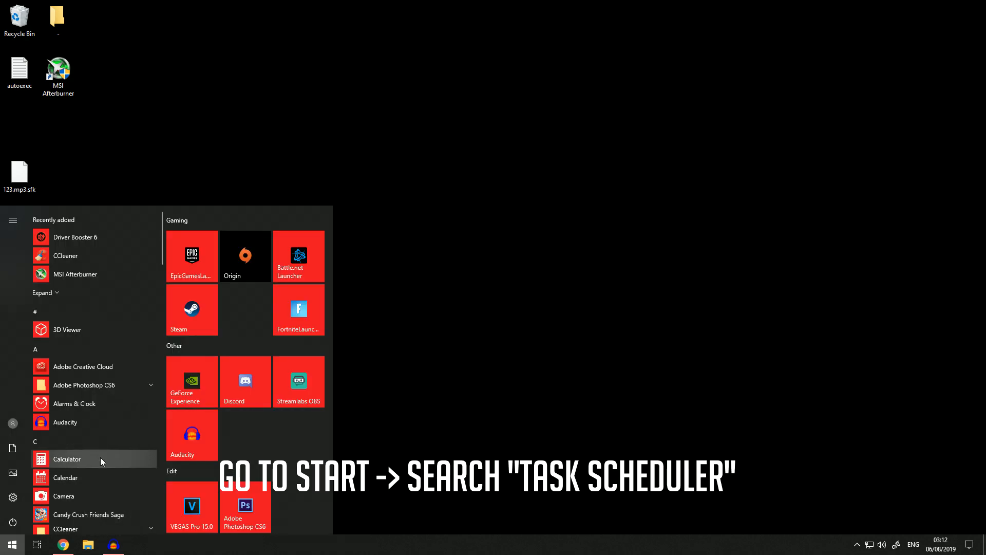
pyautogui.write('task scheduler')
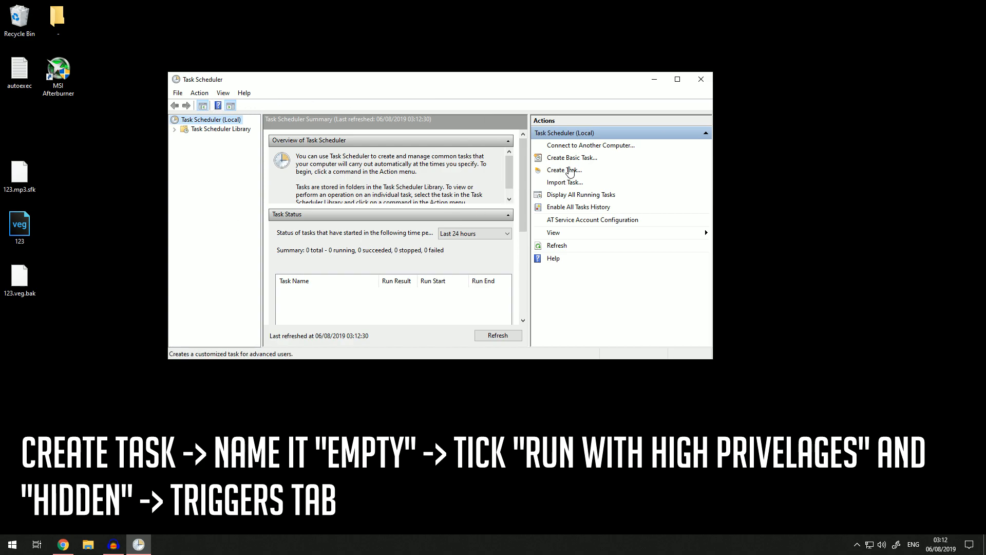
# Create a new task named 'empty' set to run hidden with highest privileges
pyautogui.click(564, 170)
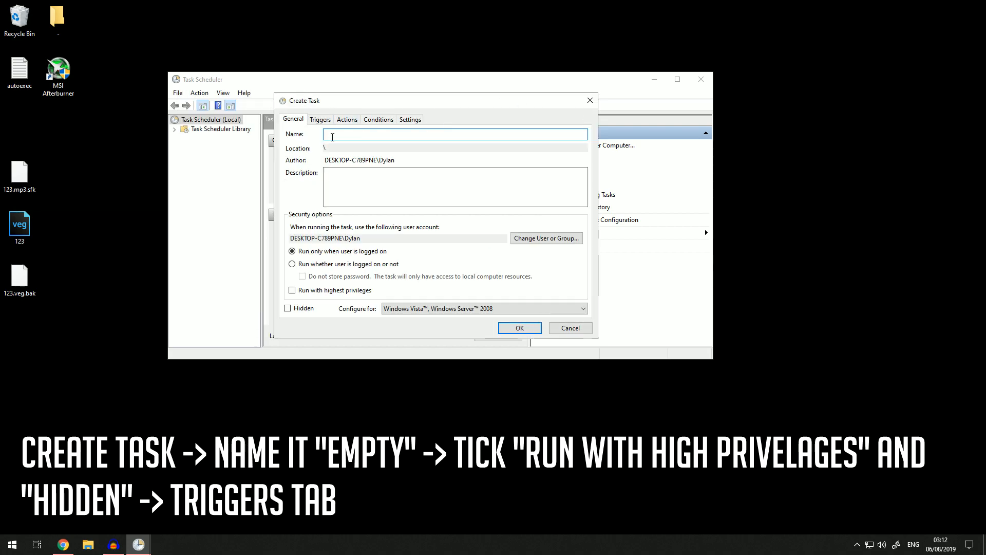
pyautogui.write('e')
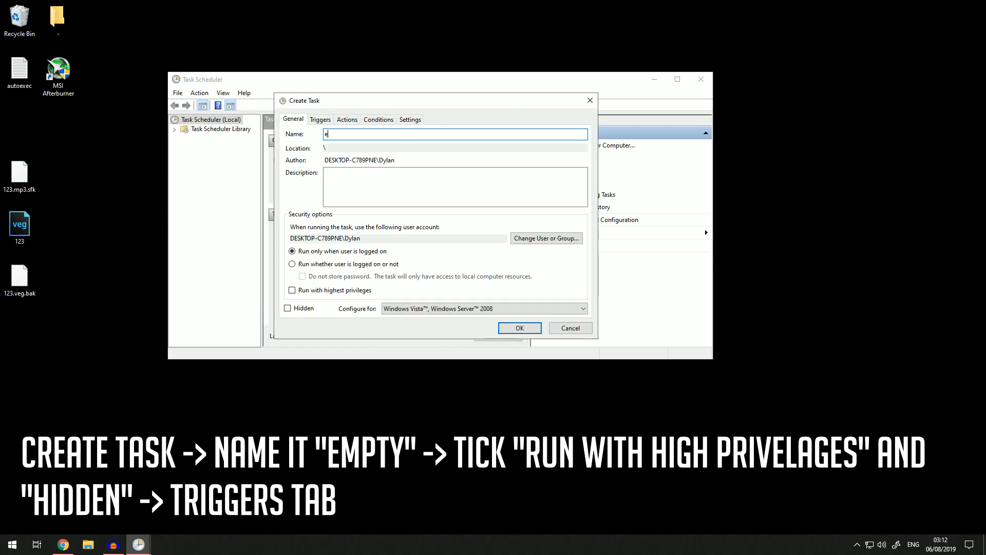
pyautogui.write('mpty')
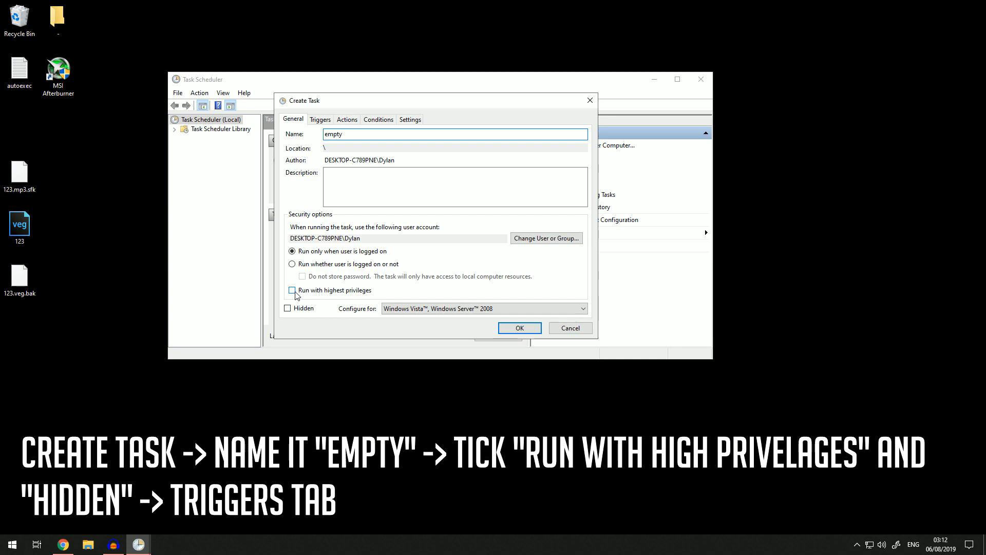
pyautogui.click(292, 290)
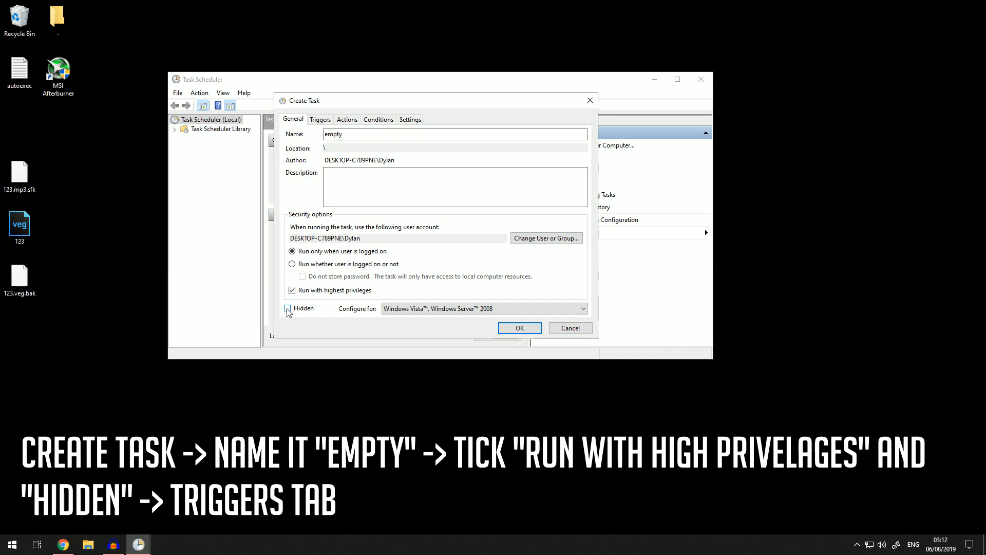
pyautogui.click(287, 308)
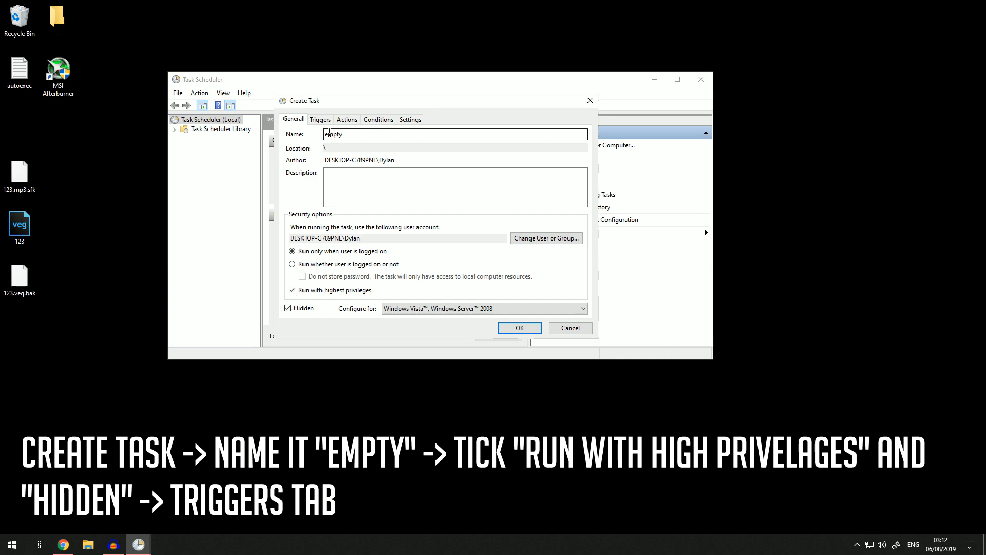
pyautogui.click(320, 119)
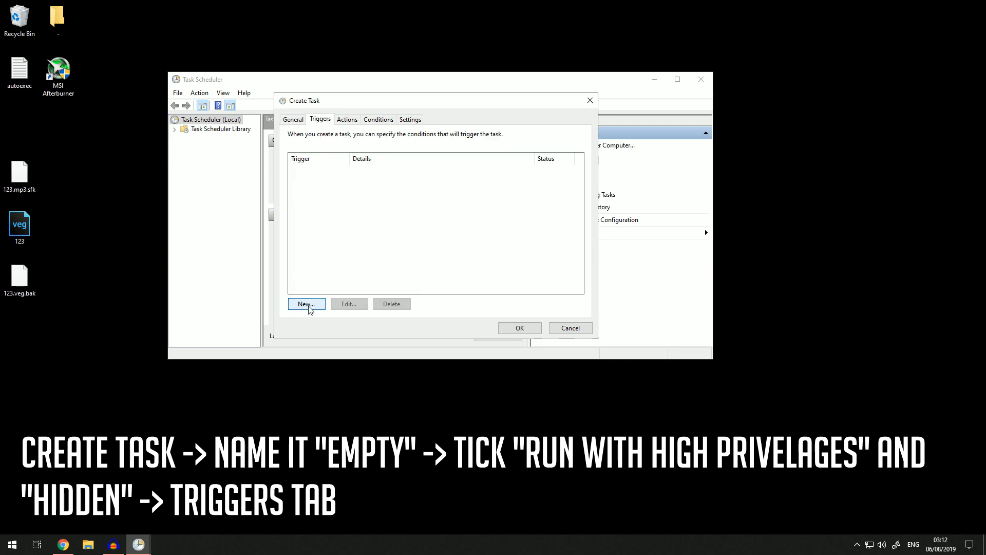
# Add a trigger that repeats the task every 5 minutes for an indefinite duration
pyautogui.click(306, 303)
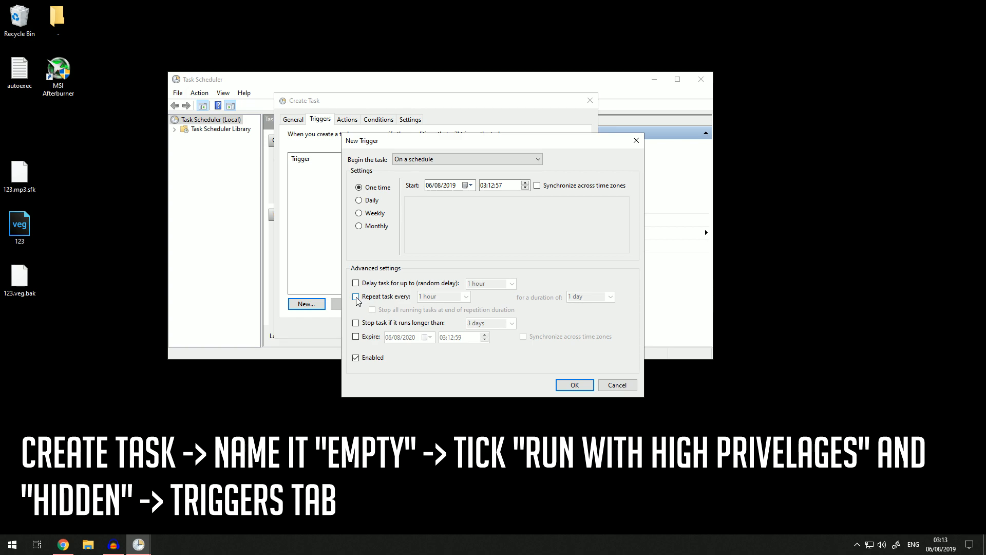
pyautogui.moveTo(367, 298)
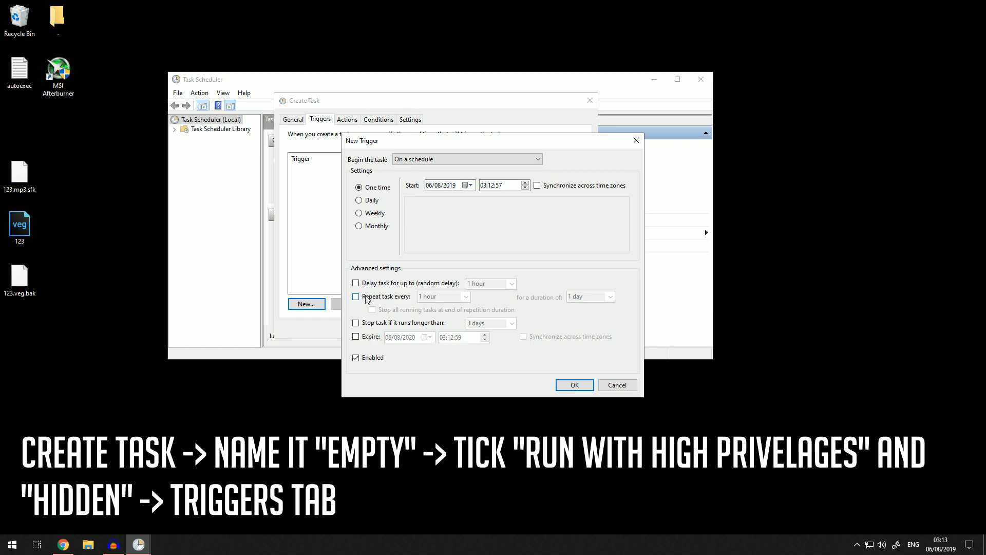
pyautogui.click(356, 296)
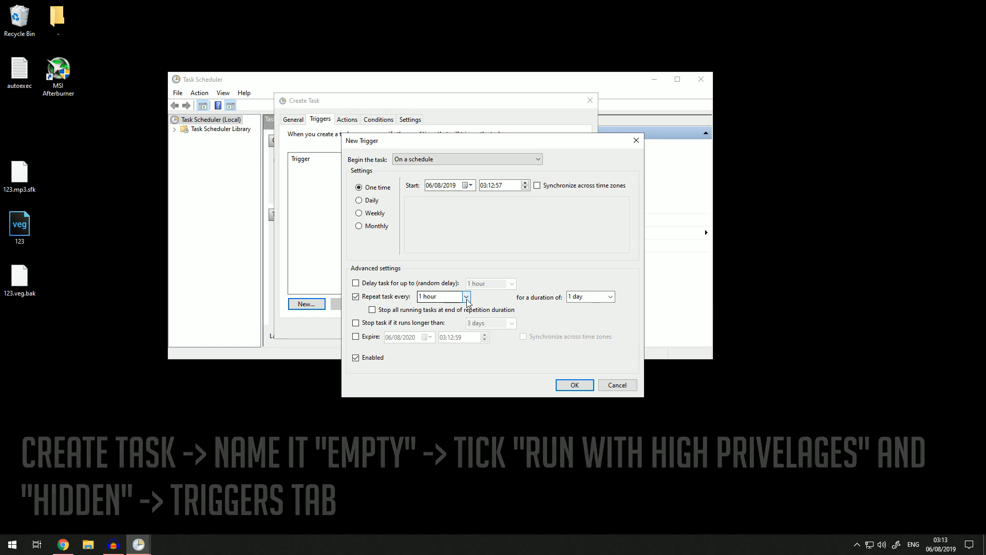
pyautogui.click(466, 297)
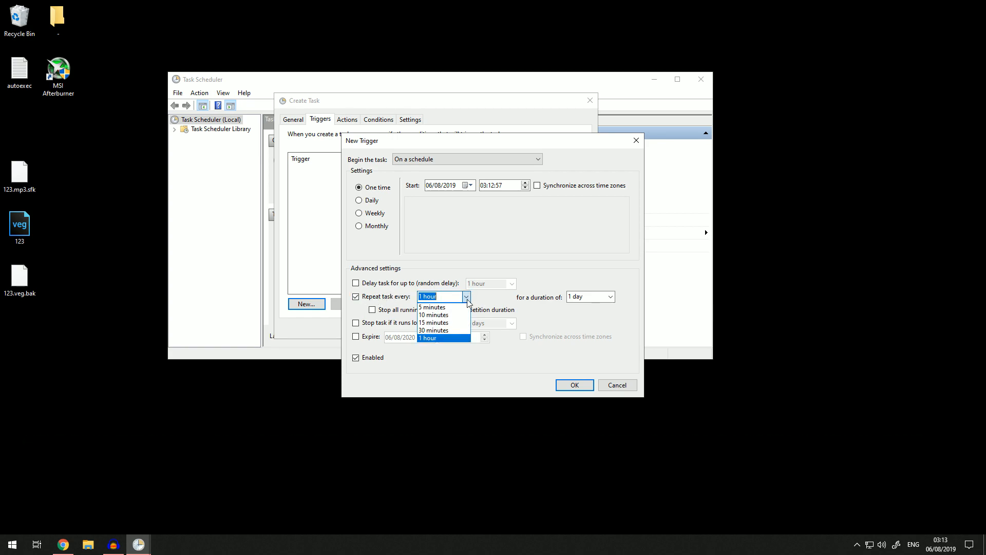
pyautogui.click(431, 307)
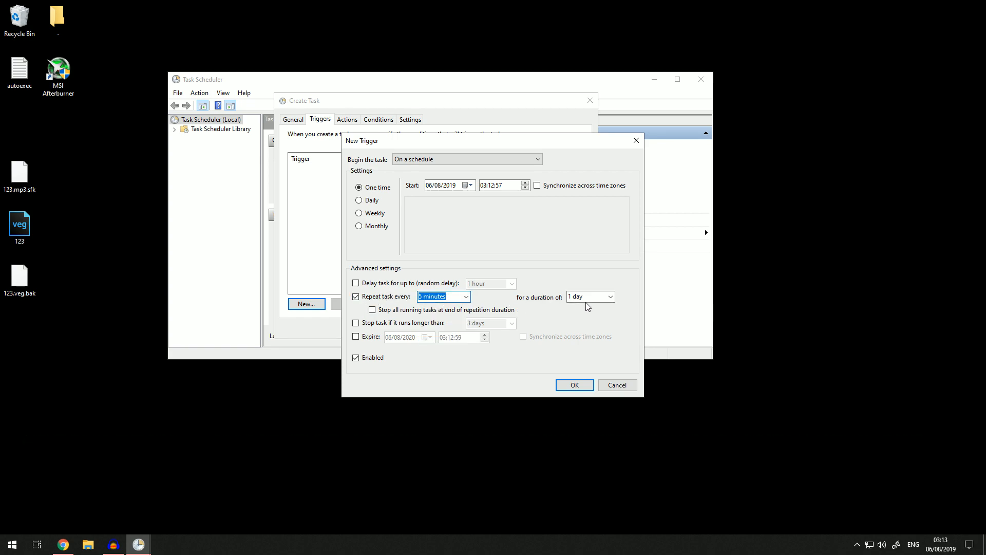
pyautogui.click(608, 296)
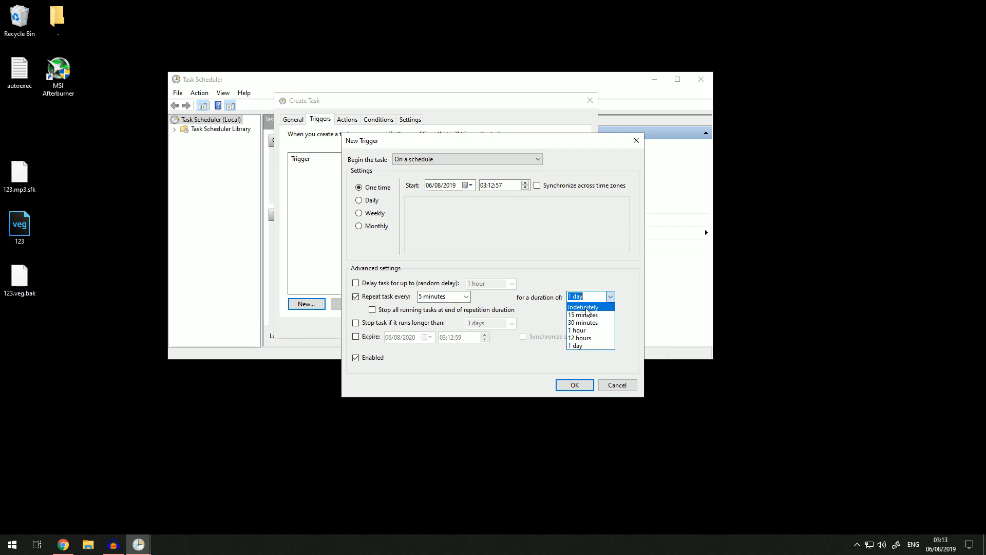
pyautogui.click(583, 307)
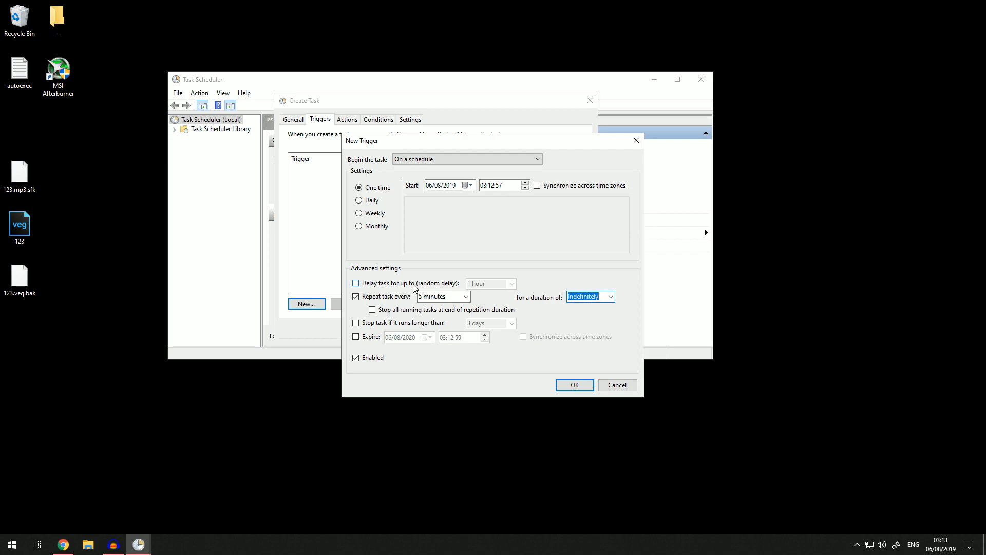
pyautogui.click(355, 282)
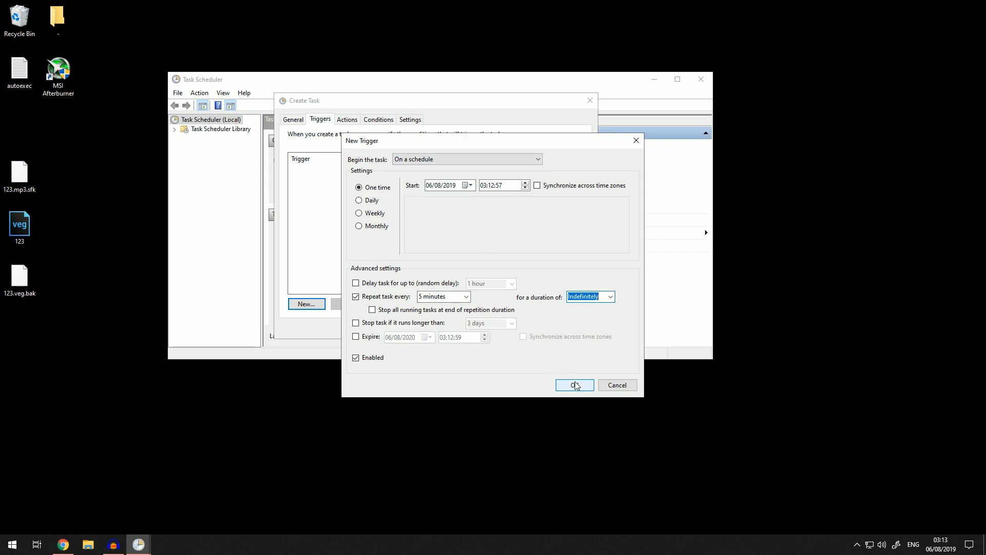
pyautogui.click(573, 384)
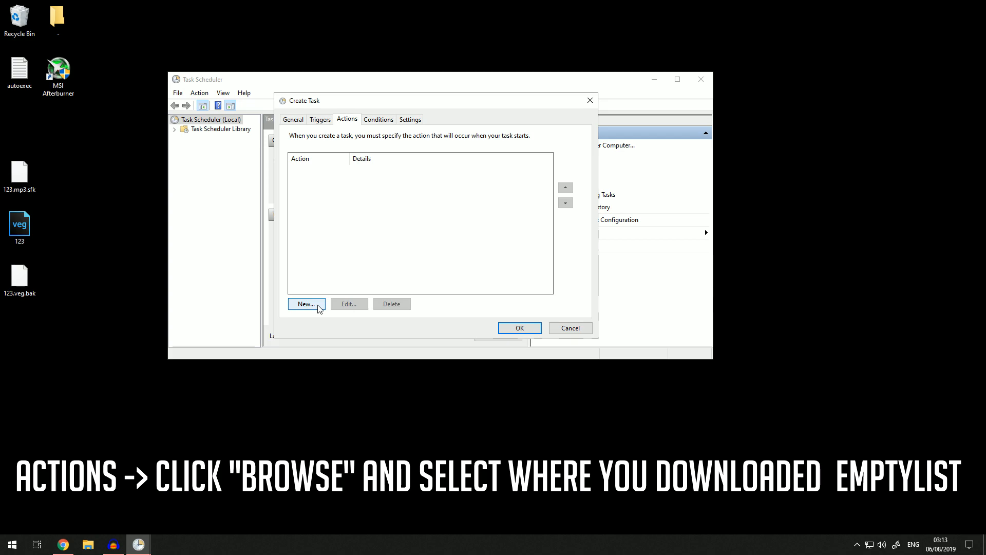
# Add an action starting EmptyStandbyList.exe, then dismiss the duplicate-name error and cancel the task
pyautogui.click(306, 303)
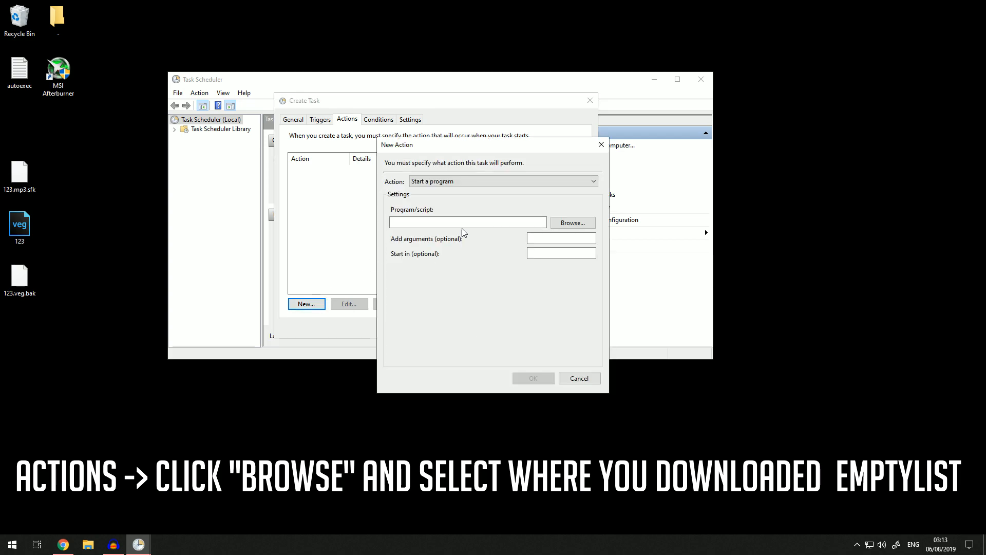
pyautogui.click(571, 223)
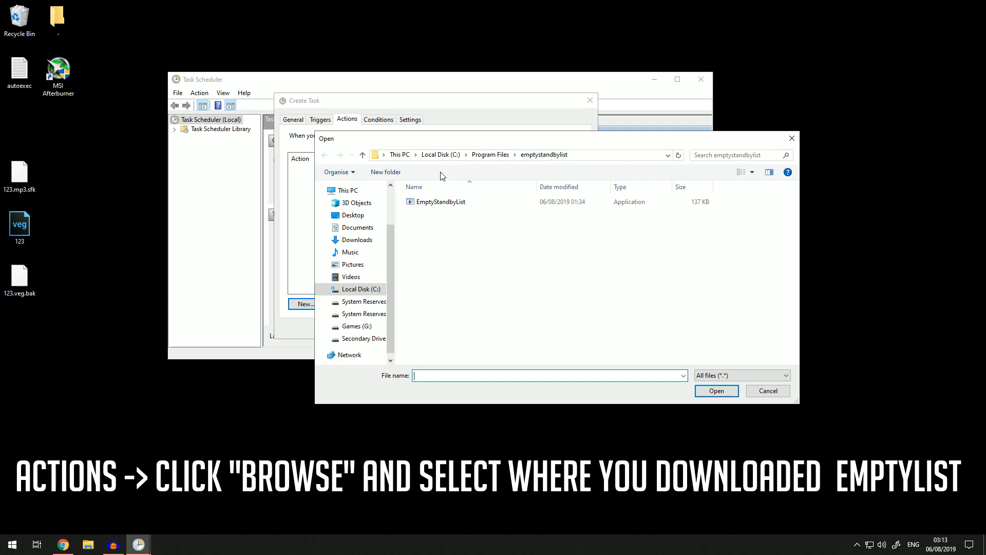
pyautogui.click(715, 390)
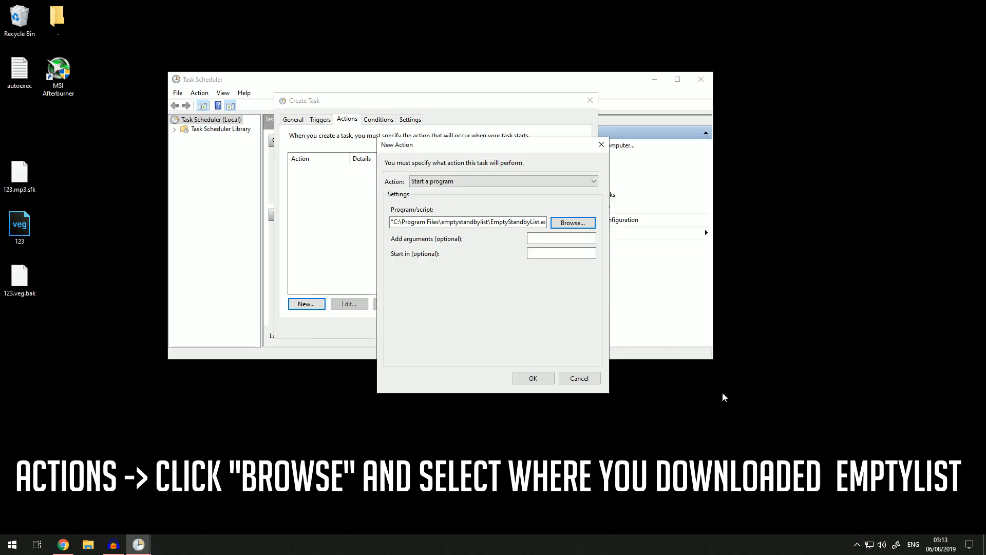
pyautogui.click(468, 222)
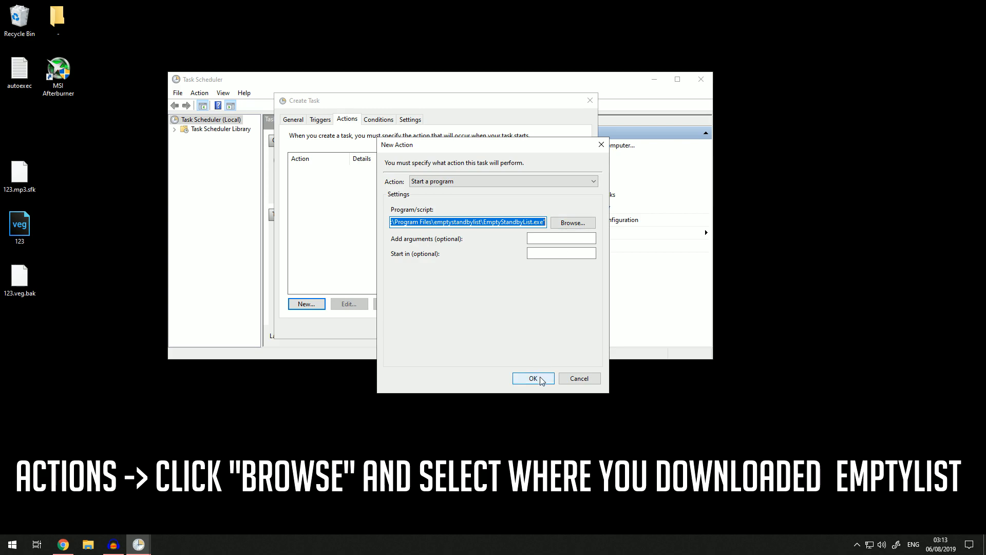
pyautogui.click(532, 378)
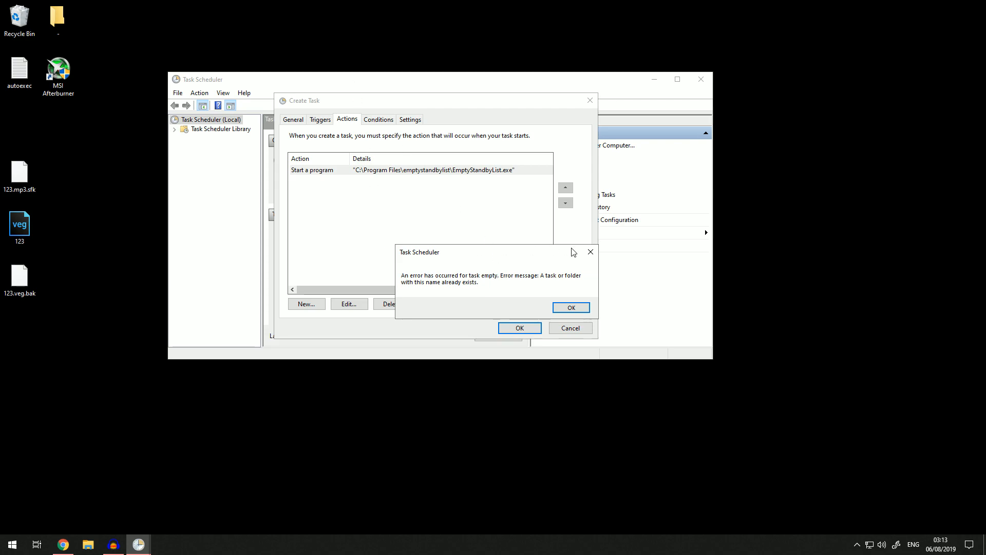
pyautogui.click(569, 307)
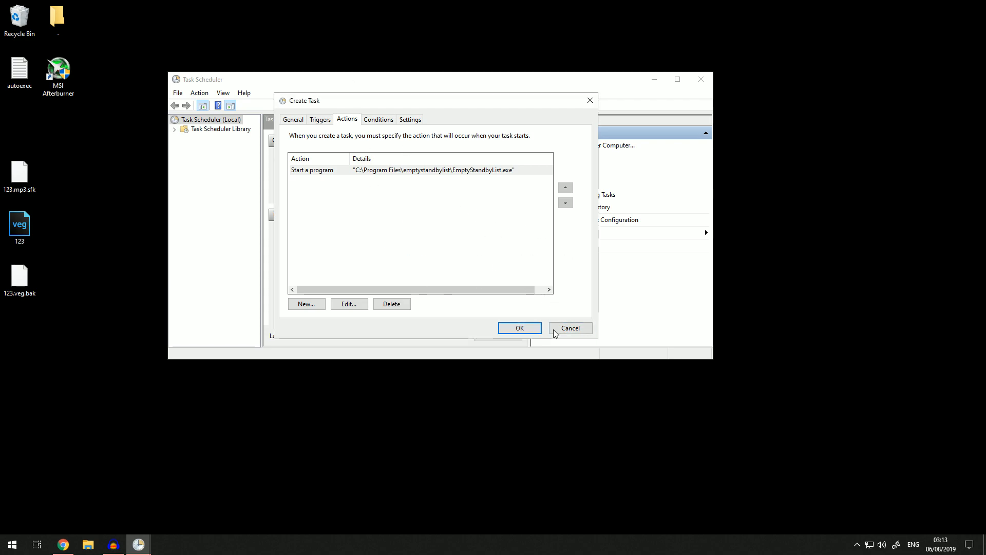
pyautogui.click(568, 327)
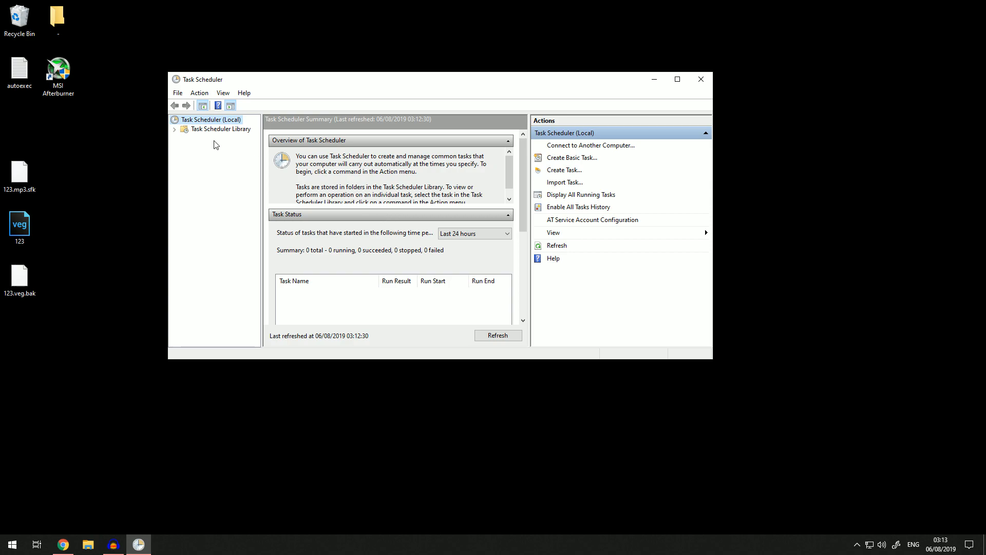
# Open the Task Scheduler Library to view EMPTY Running, repeating every 5 minutes
pyautogui.click(221, 128)
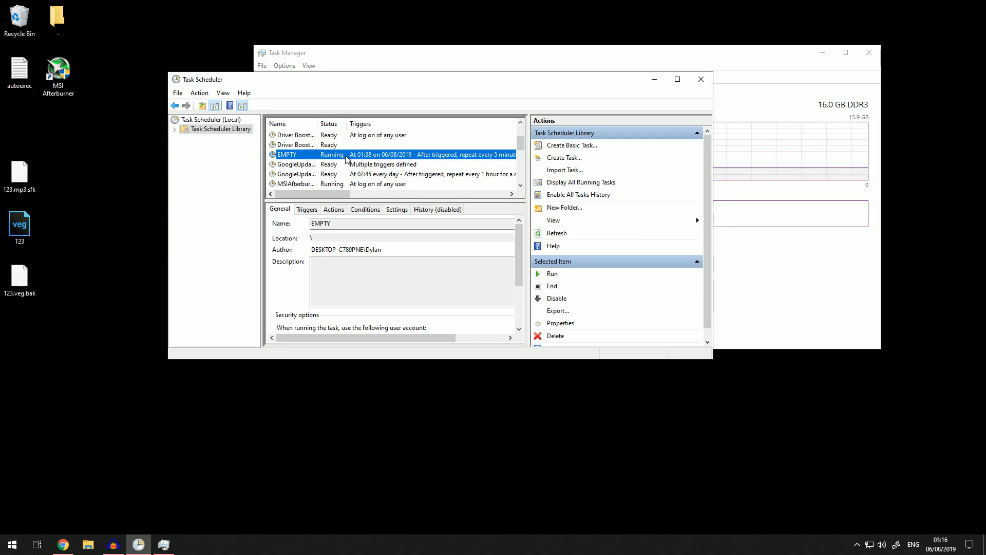
pyautogui.moveTo(378, 155)
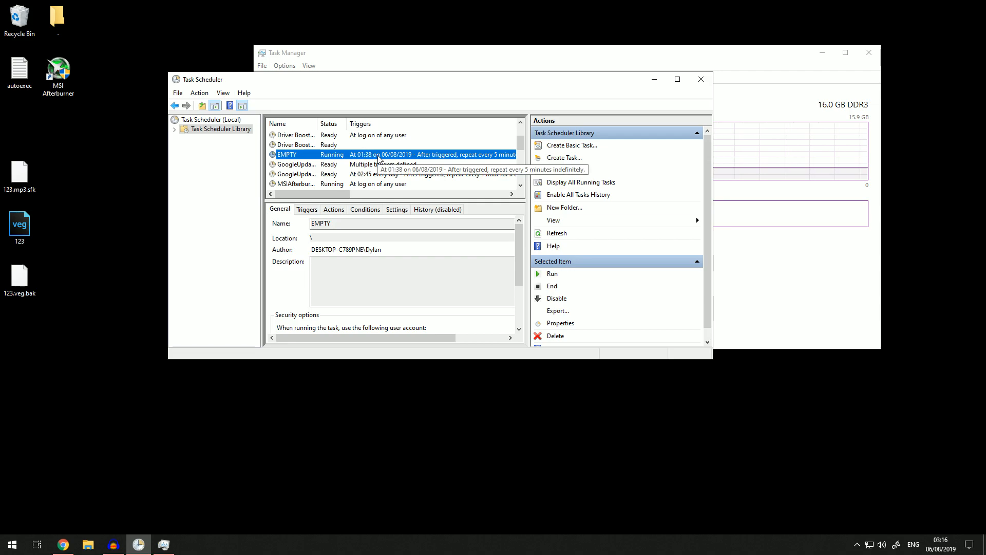